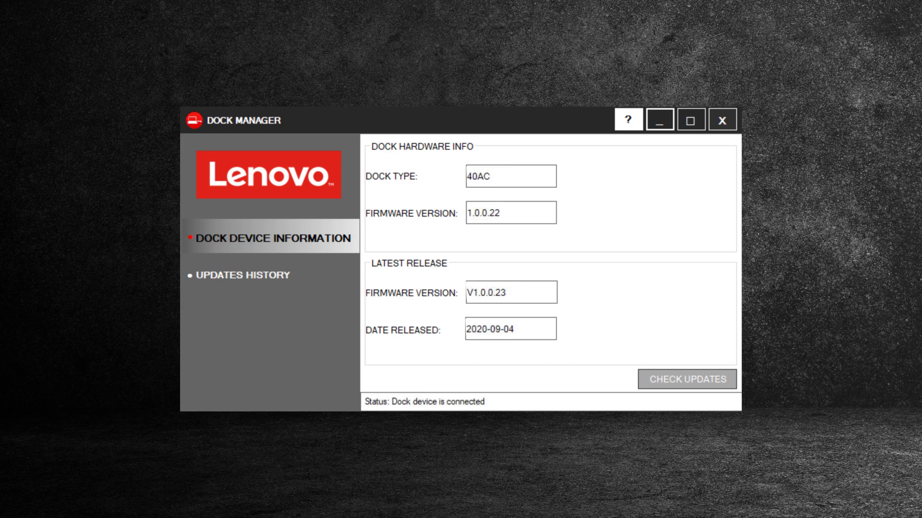
- Open Updates History to see the 1.0.0.22 to V1.0.0.23 firmware update marked Pass
click(249, 275)
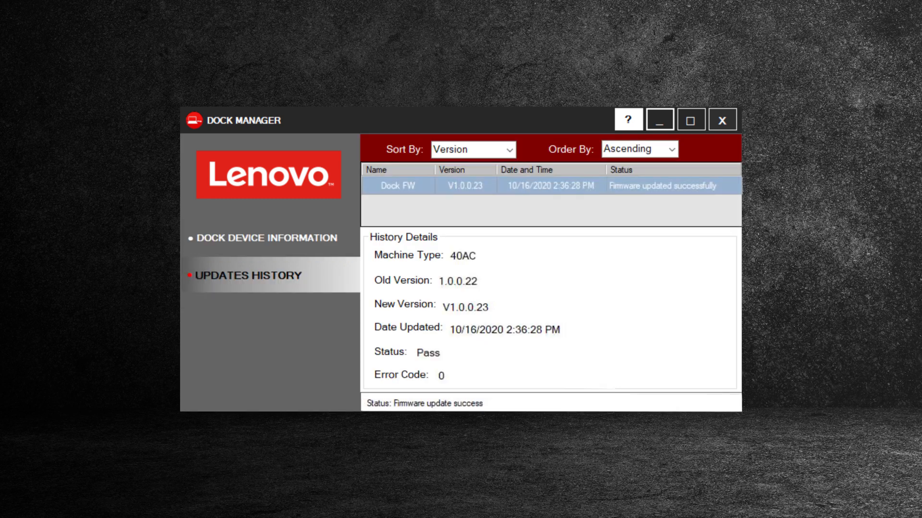